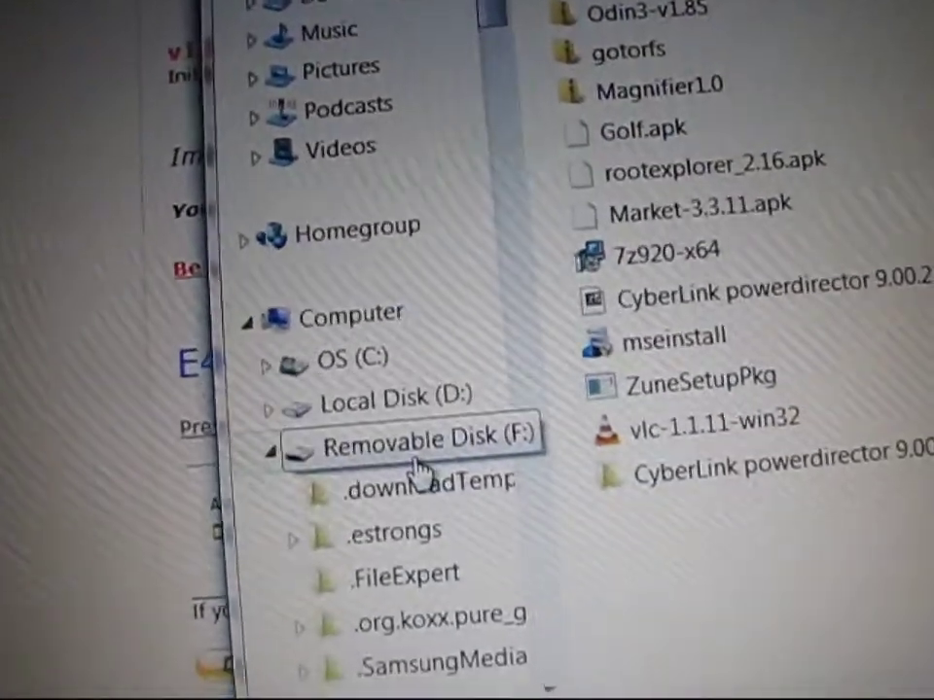
Show the context menu with Eject for Removable Disk (F:) in the navigation pane
right_click(409, 438)
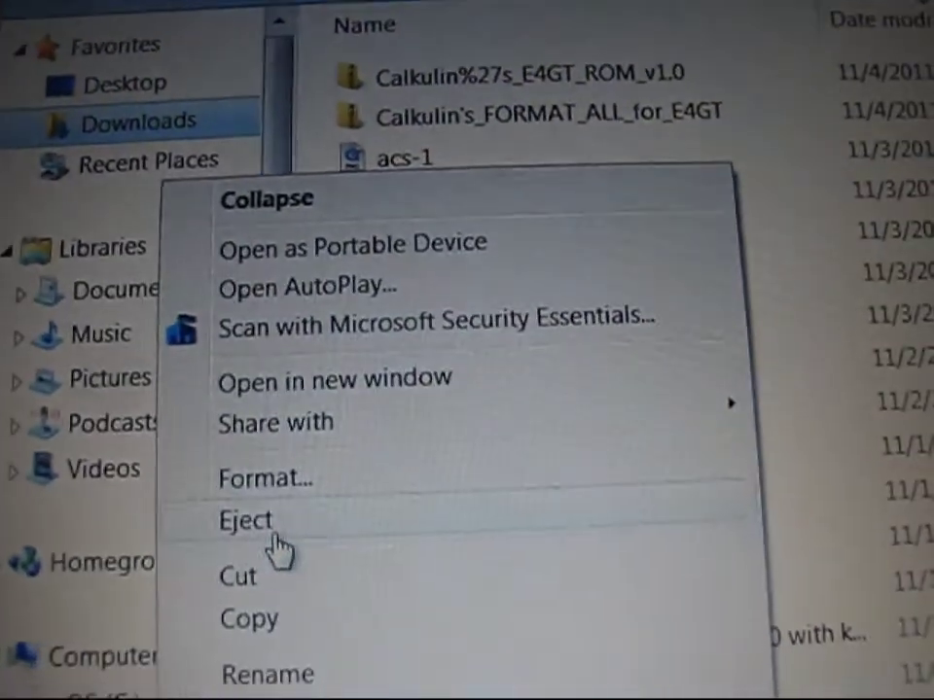